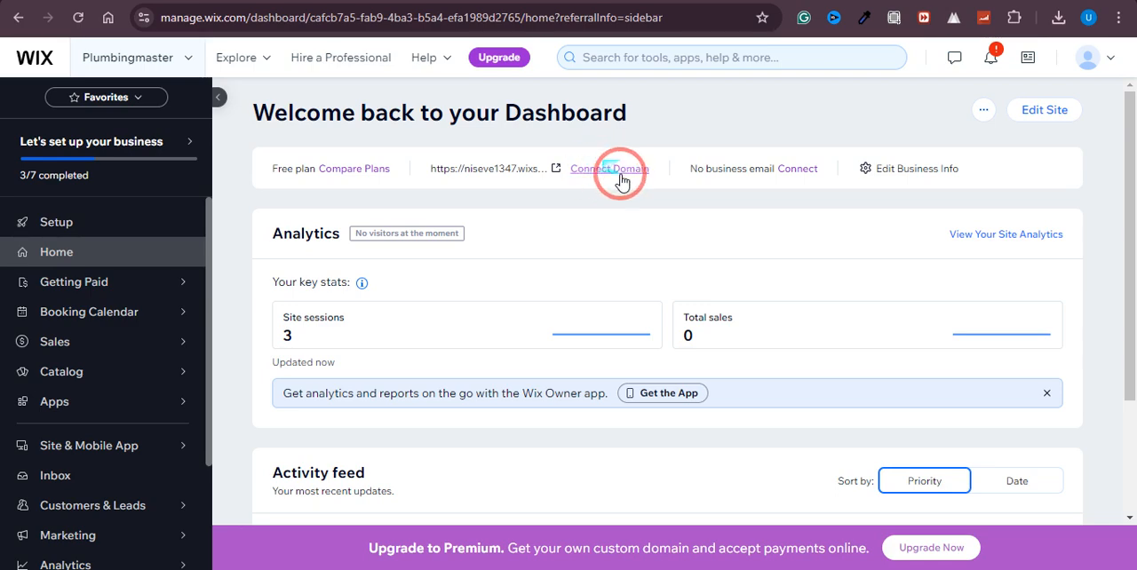
pyautogui.moveTo(703, 184)
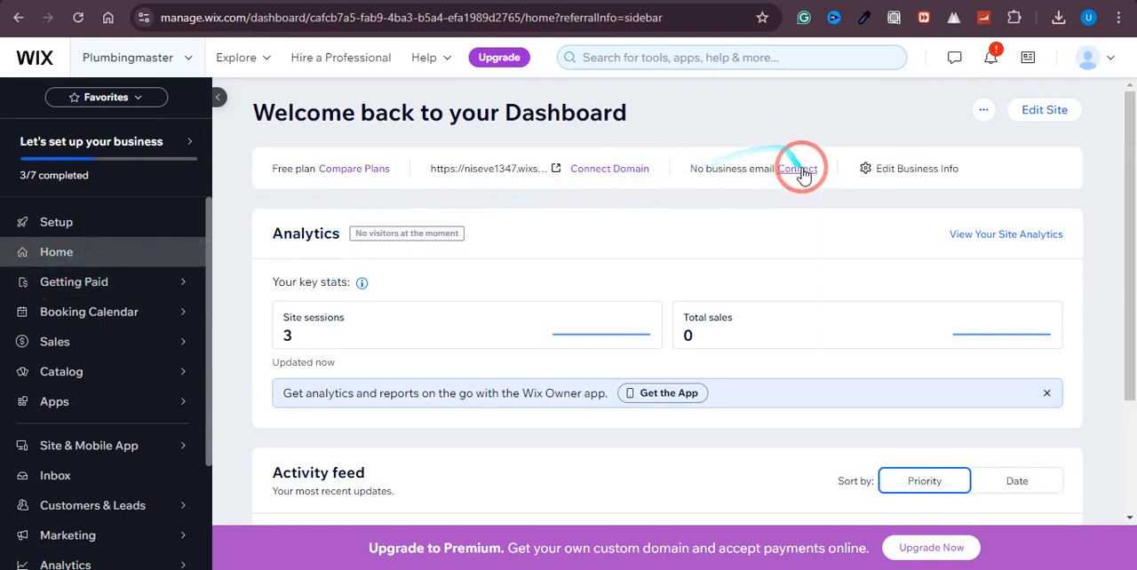
# - Start connecting a business email from the 'No business email' Connect link on the dashboard
pyautogui.click(799, 167)
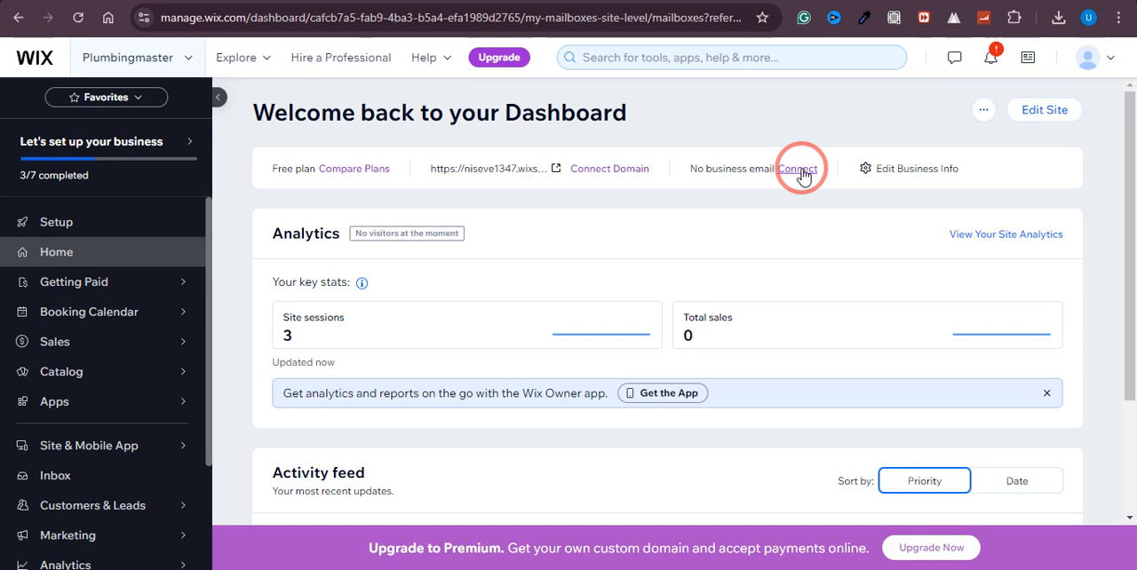
# - Load Settings > Business Email and review the Google Workspace professional address intro
pyautogui.click(801, 167)
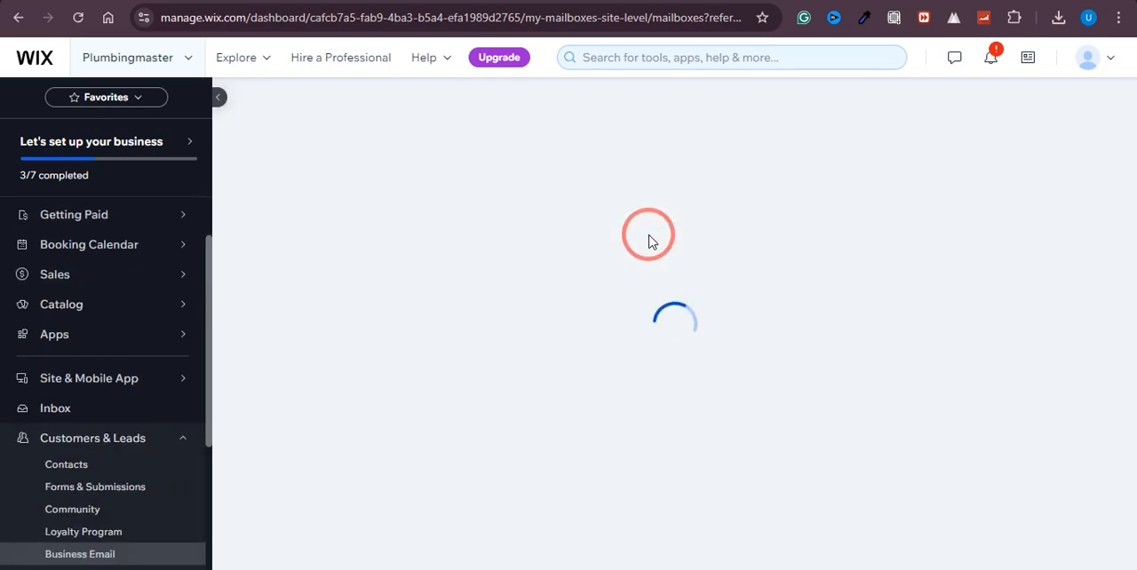
pyautogui.click(80, 554)
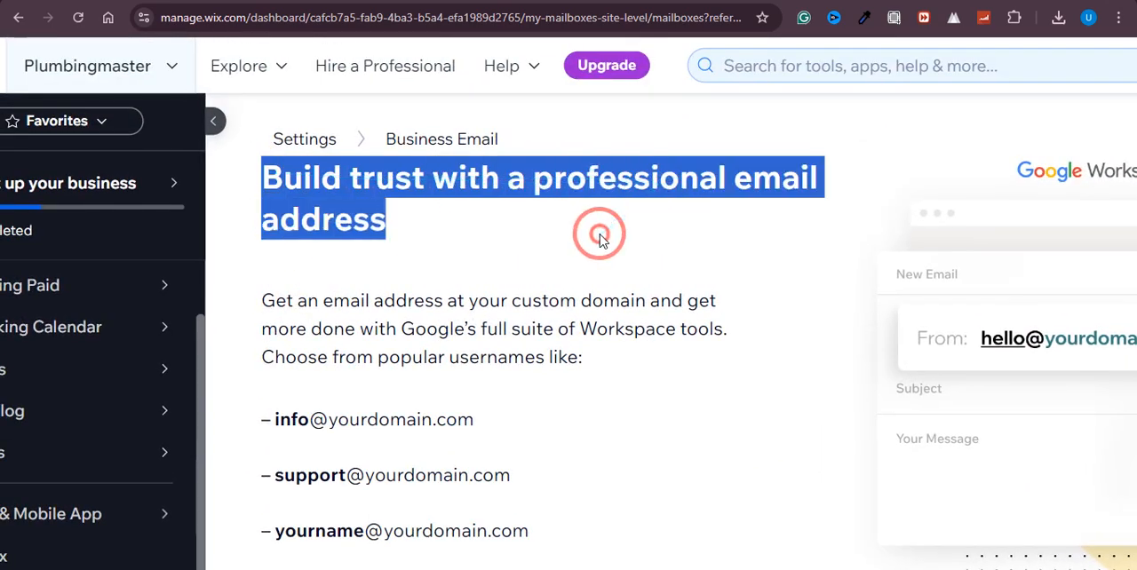
pyautogui.scroll(-3)
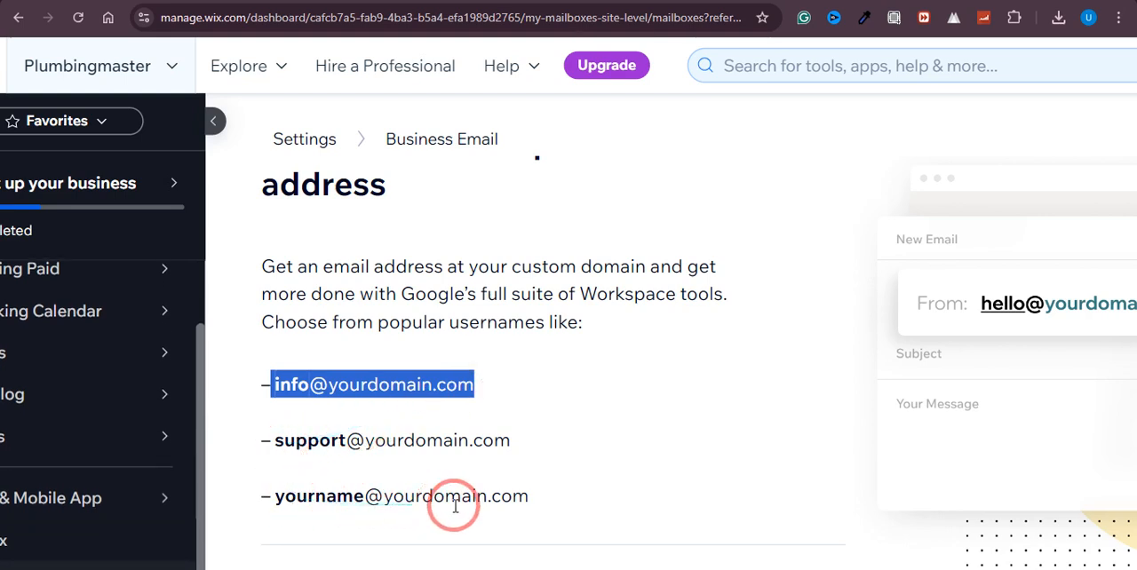
pyautogui.moveTo(525, 501)
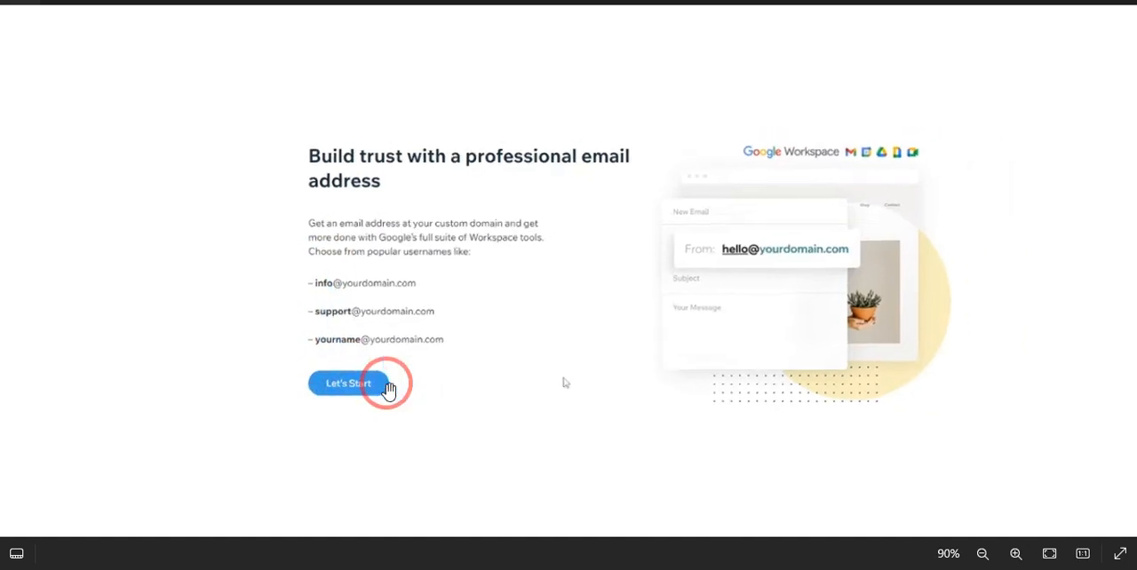
# - Begin setup via 'Let's Start', bringing up the domain selection dialog
pyautogui.click(346, 383)
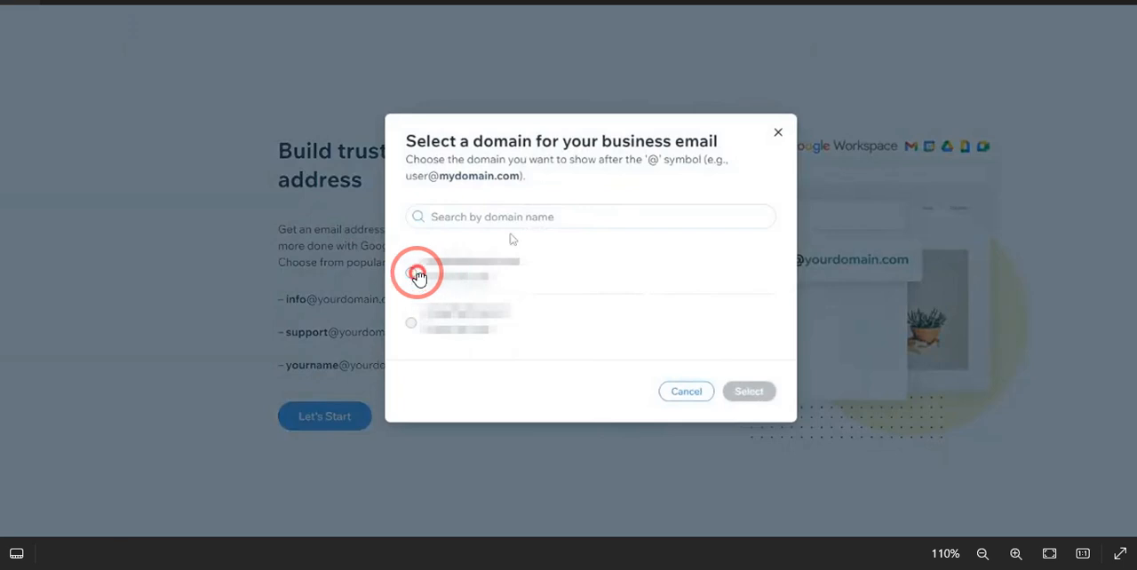
pyautogui.moveTo(459, 312)
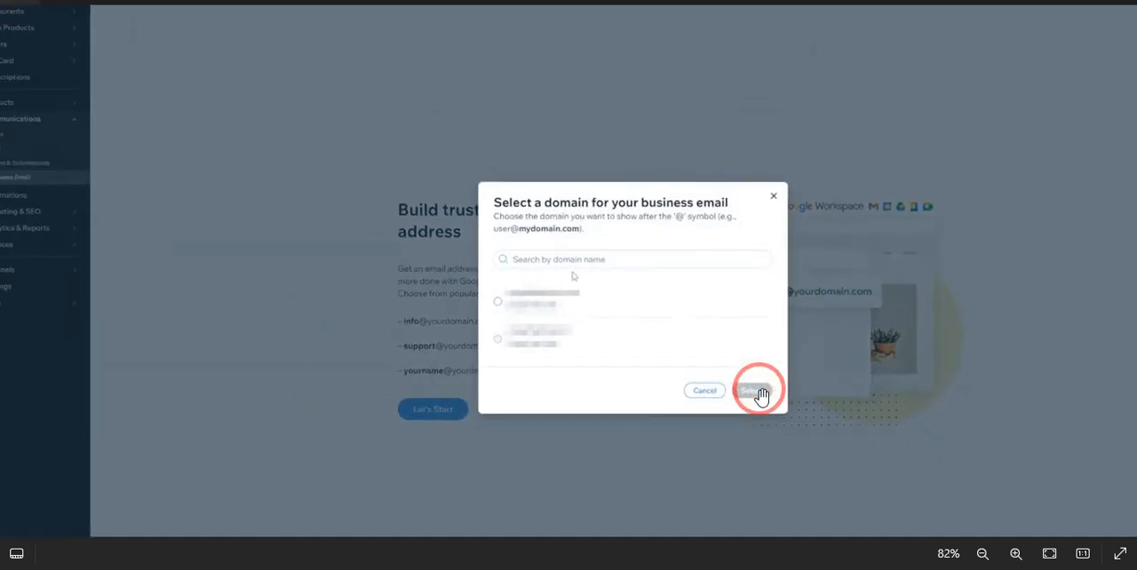
# - Confirm the first listed domain for the business email with Select
pyautogui.click(755, 391)
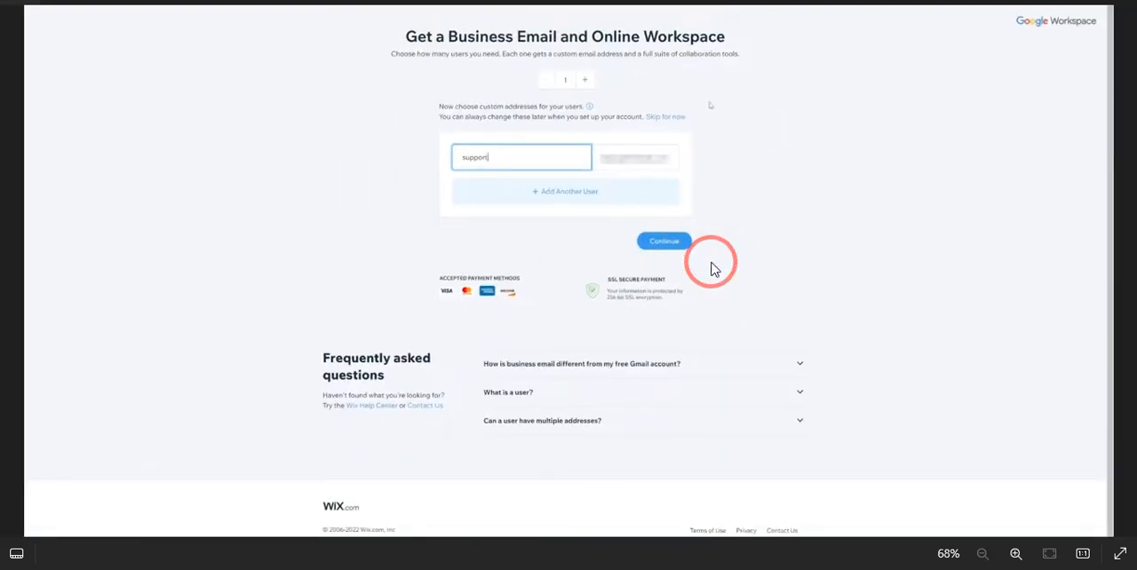
# - Continue with 1 user at address 'support' to the billing-cycle page with the yearly plan
pyautogui.click(664, 242)
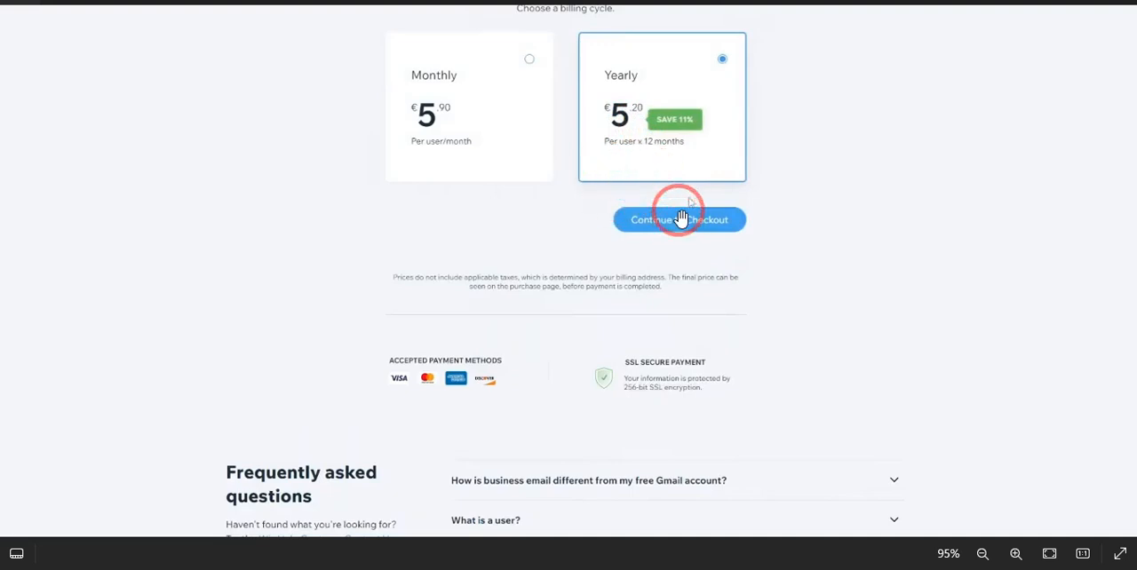
pyautogui.moveTo(515, 169)
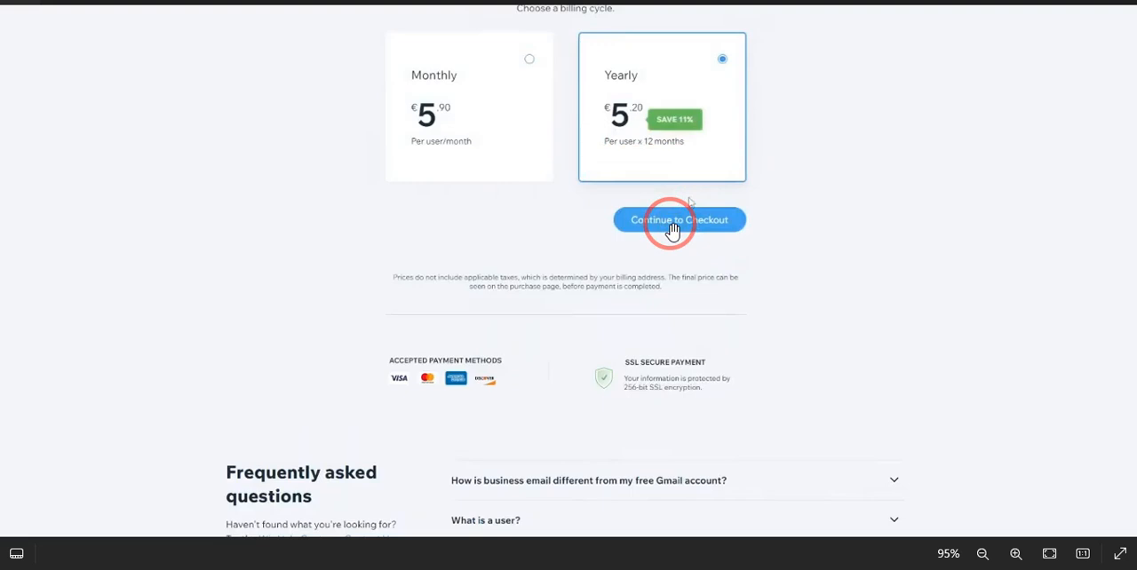
pyautogui.moveTo(709, 362)
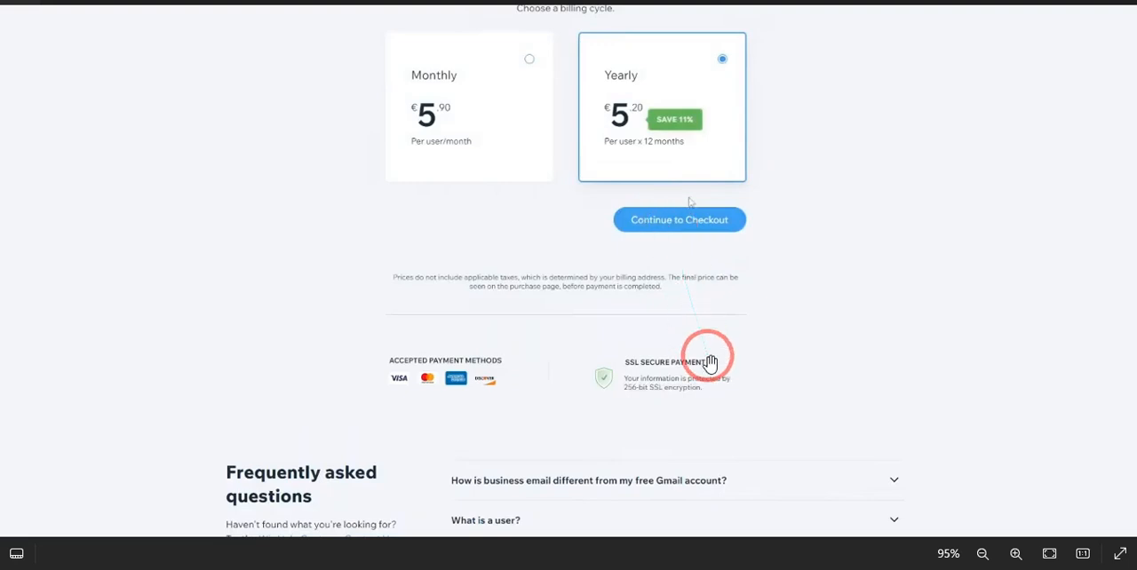